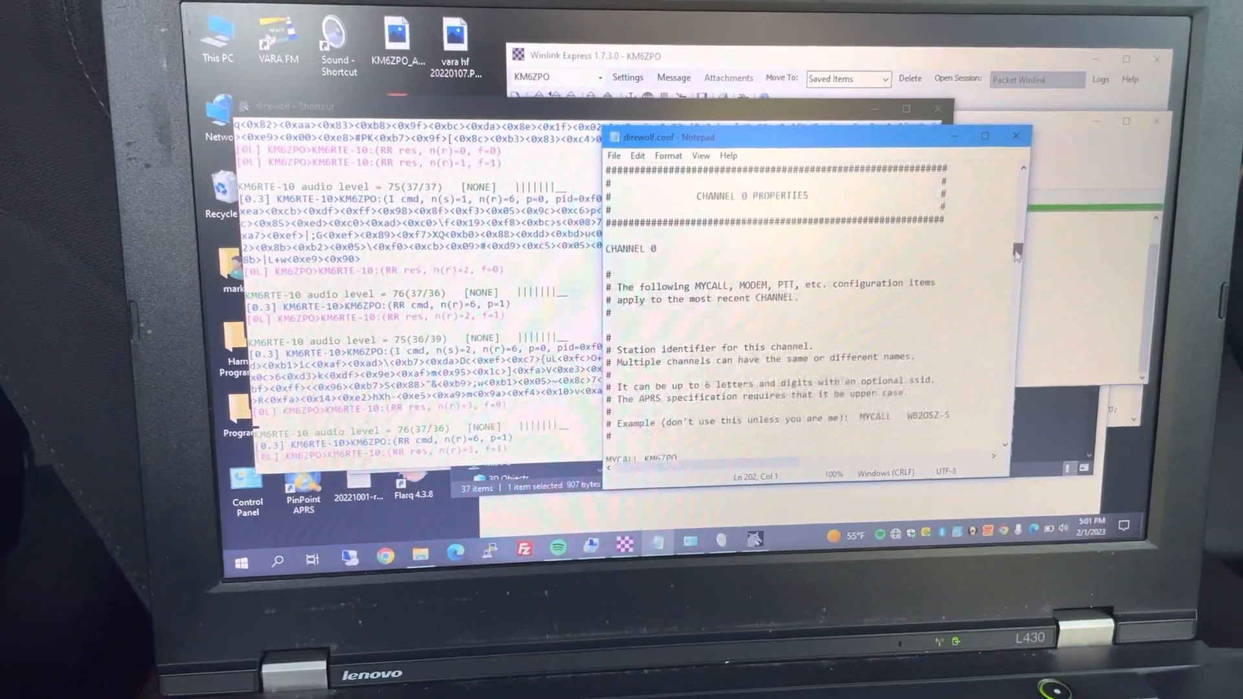
scroll("down", 3)
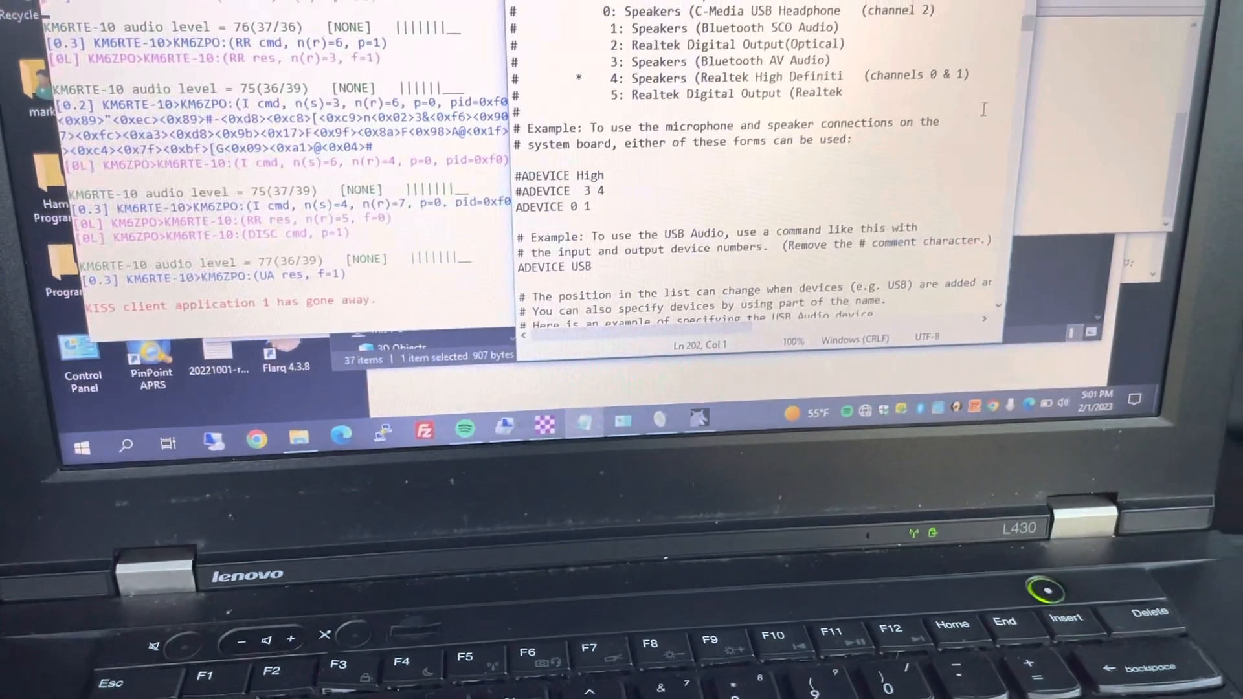
scroll("up", 3)
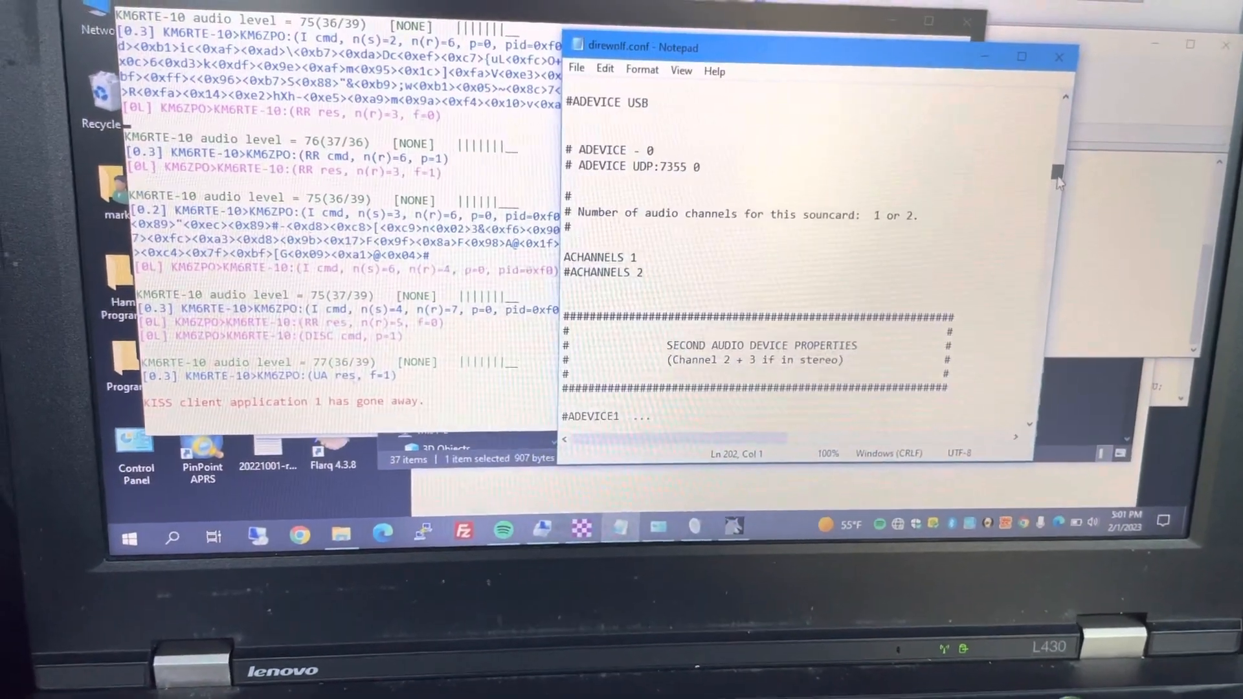
scroll("down", 3)
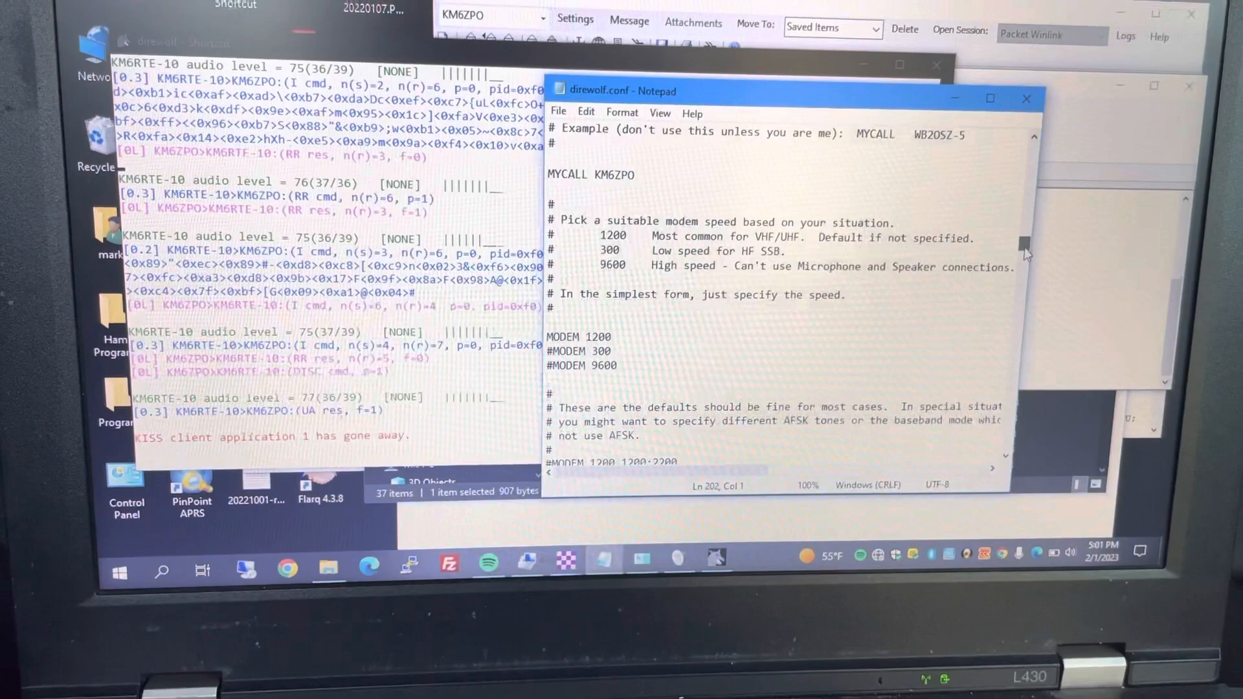
scroll("down", 3)
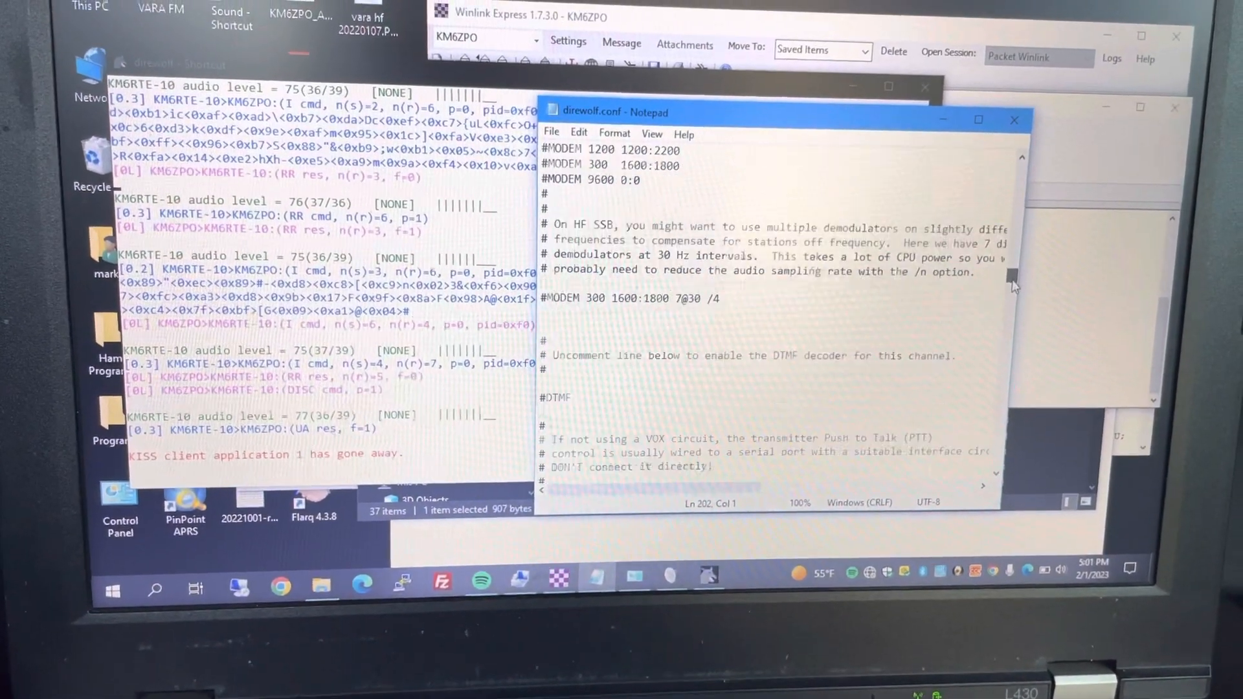
scroll("down", 3)
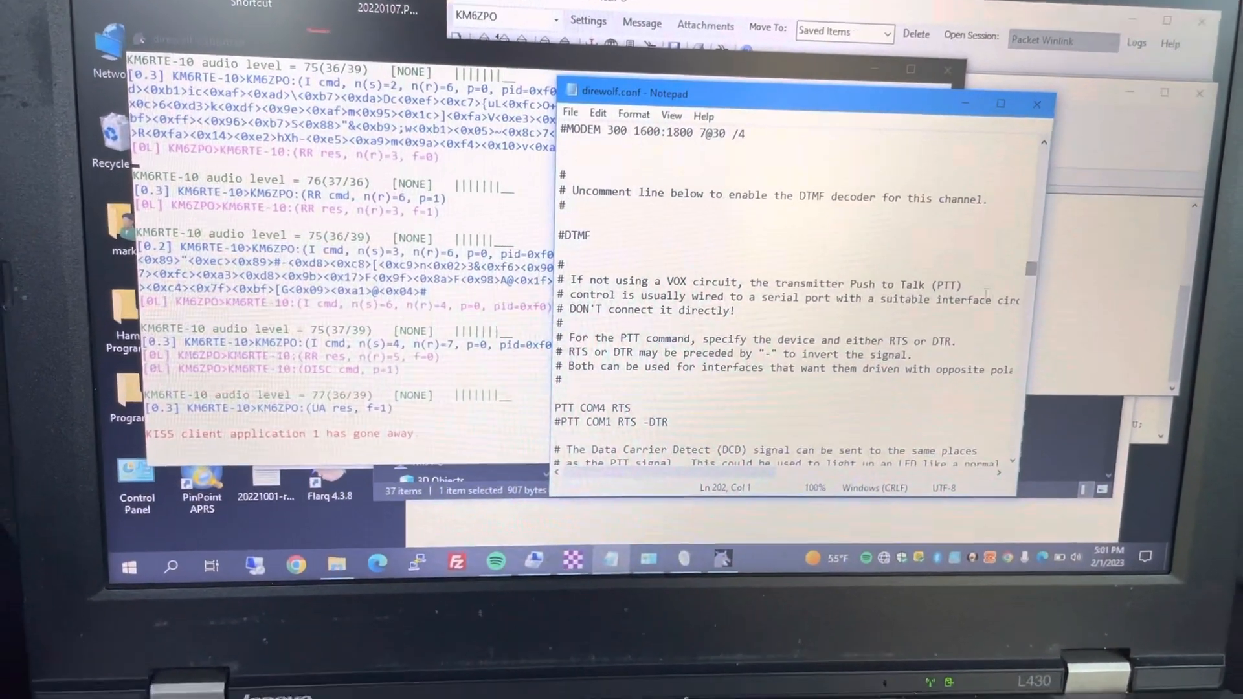